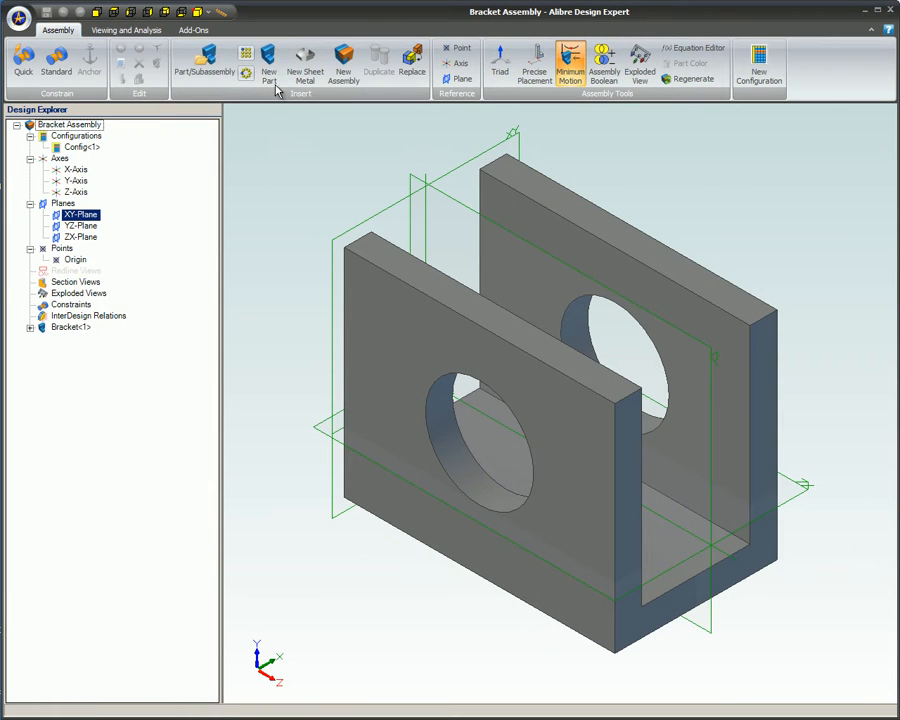
Add a new part with a circle coradial with the bracket hole on the XY-Plane
{"action": "left_click", "coordinate": [268, 65]}
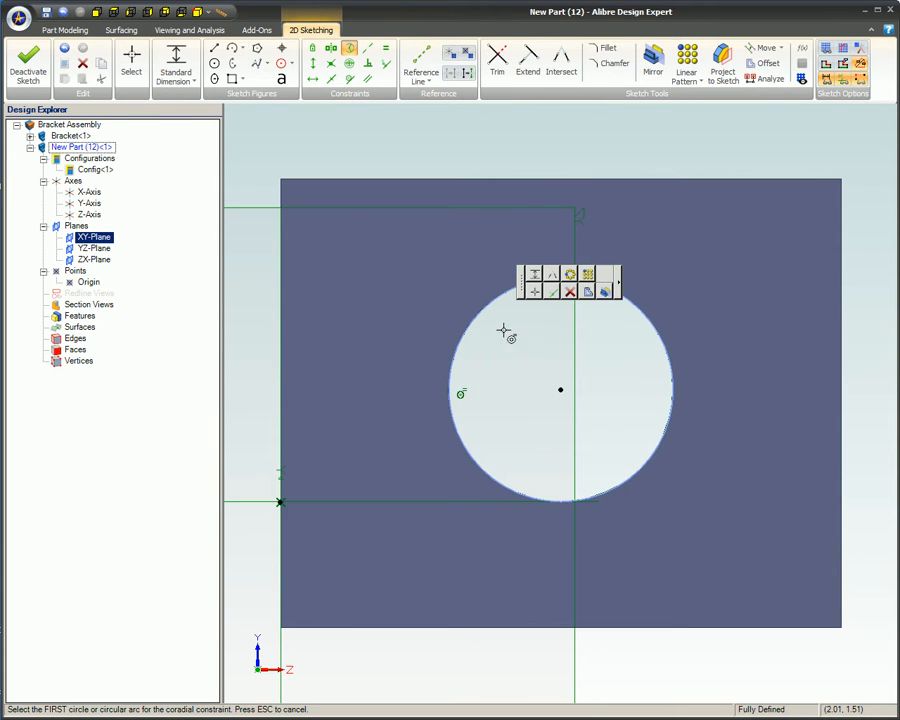
{"action": "left_click", "coordinate": [64, 29]}
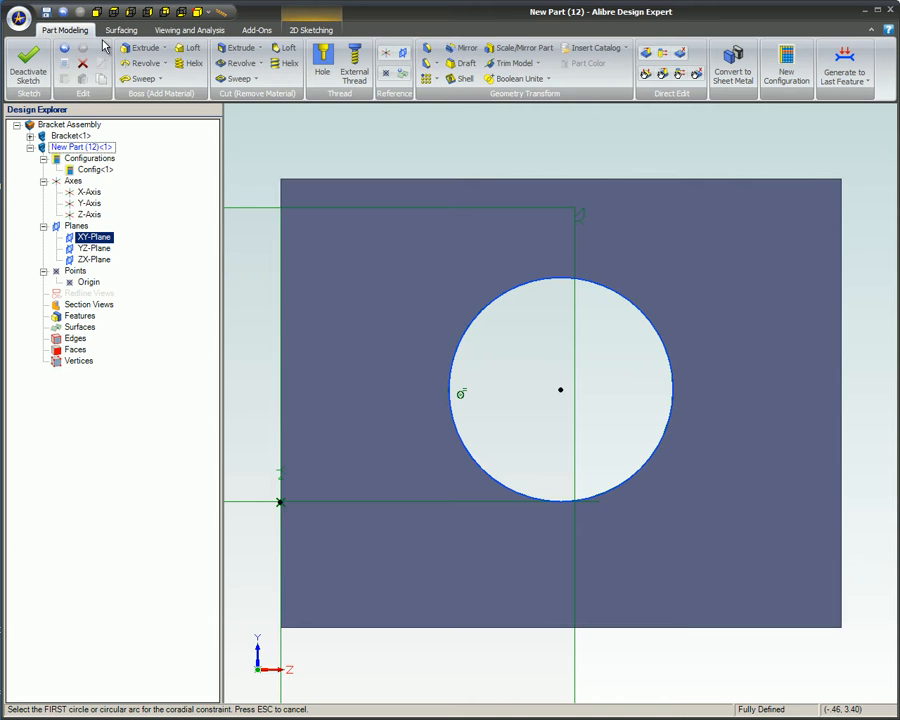
{"action": "left_click", "coordinate": [138, 47]}
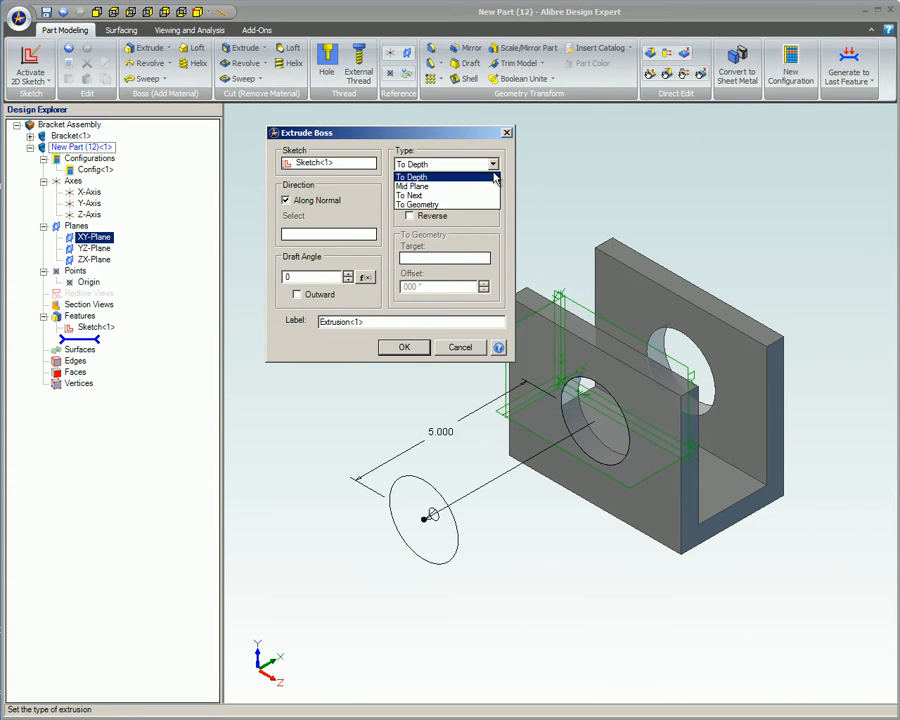
Extrude the circle To Geometry, targeting the bracket's outer face
{"action": "left_click", "coordinate": [419, 204]}
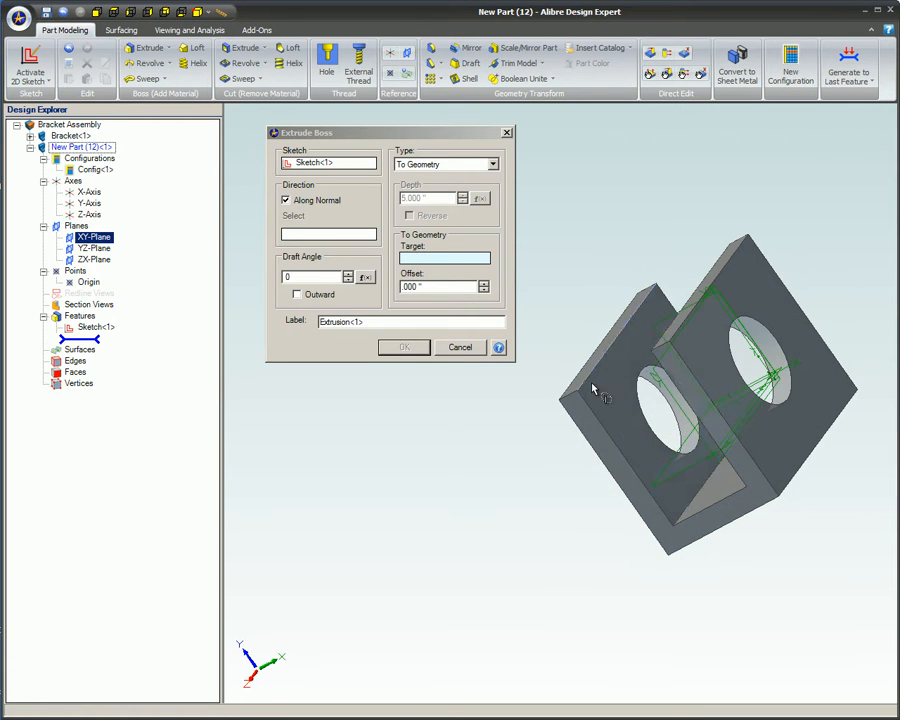
{"action": "left_click", "coordinate": [770, 310]}
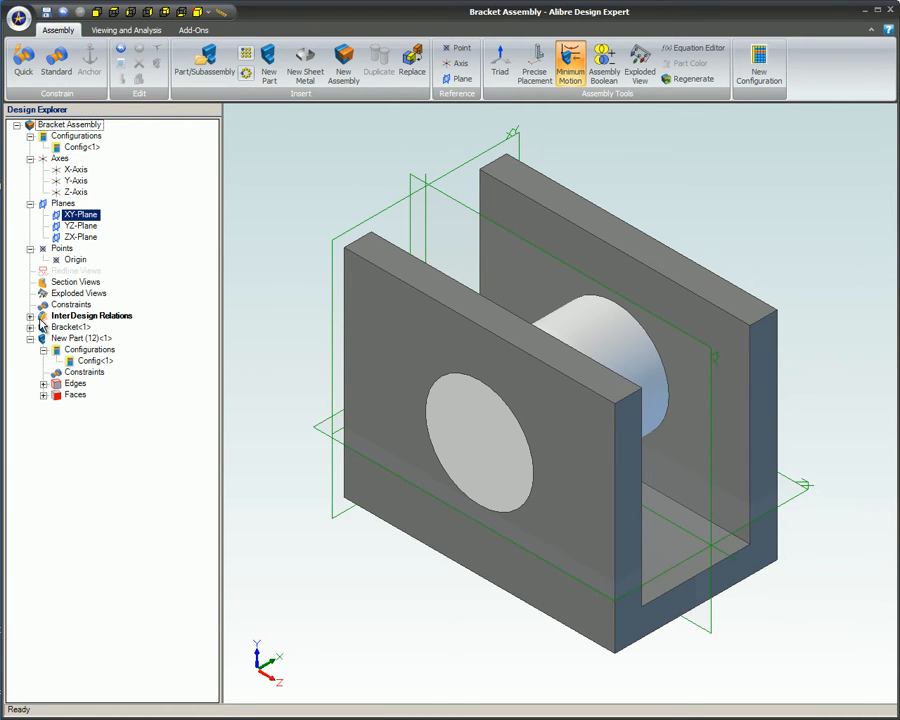
Expand InterDesign Relations to list the three relations between cylinder and bracket
{"action": "left_click", "coordinate": [31, 315]}
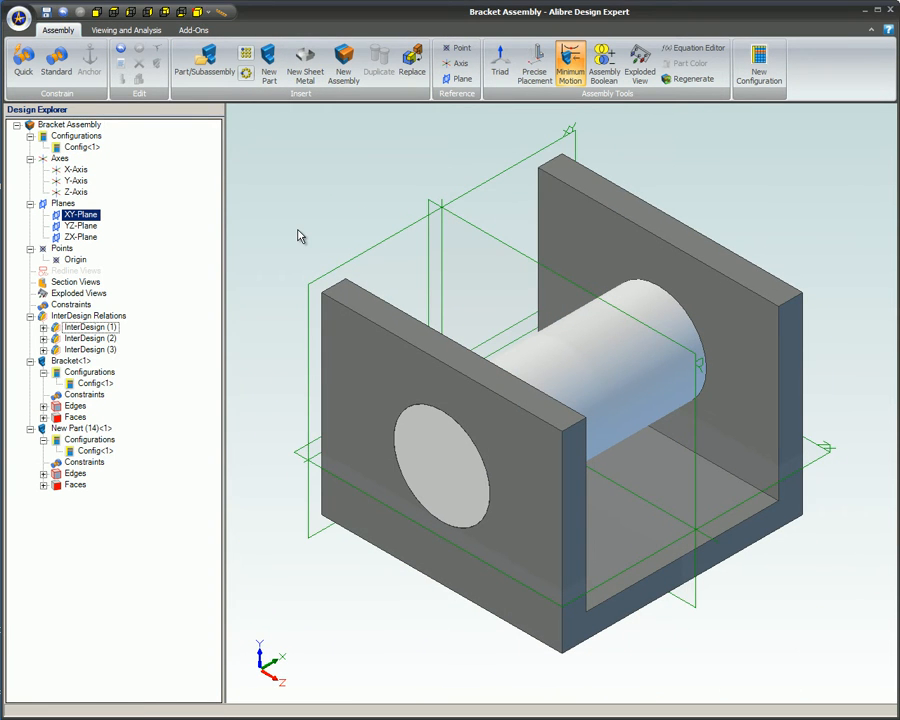
Open the bracket part for in-place editing with Edit Here
{"action": "right_click", "coordinate": [88, 327]}
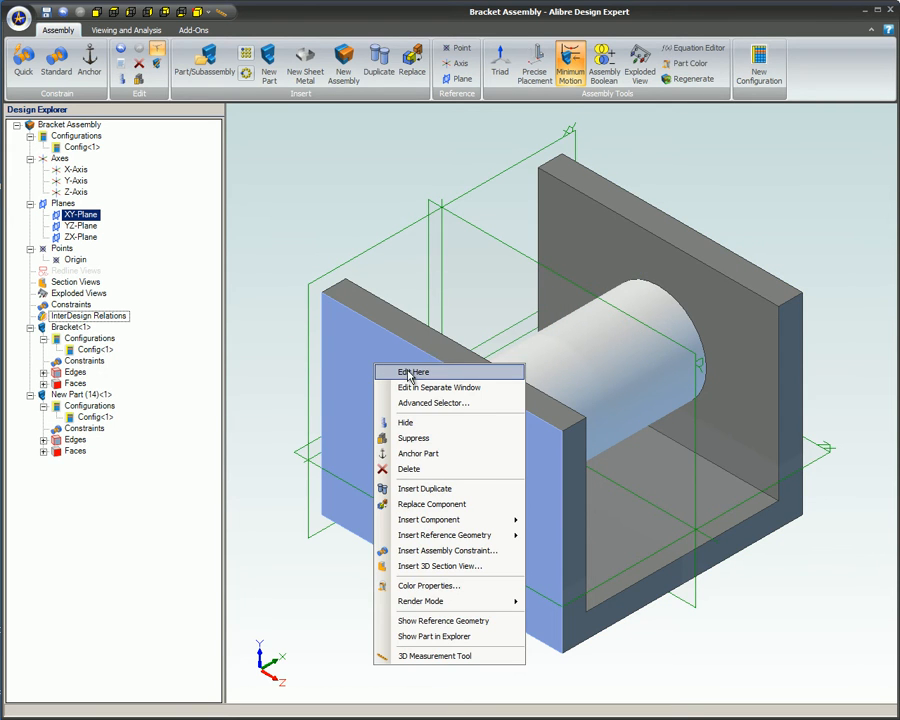
{"action": "left_click", "coordinate": [413, 371]}
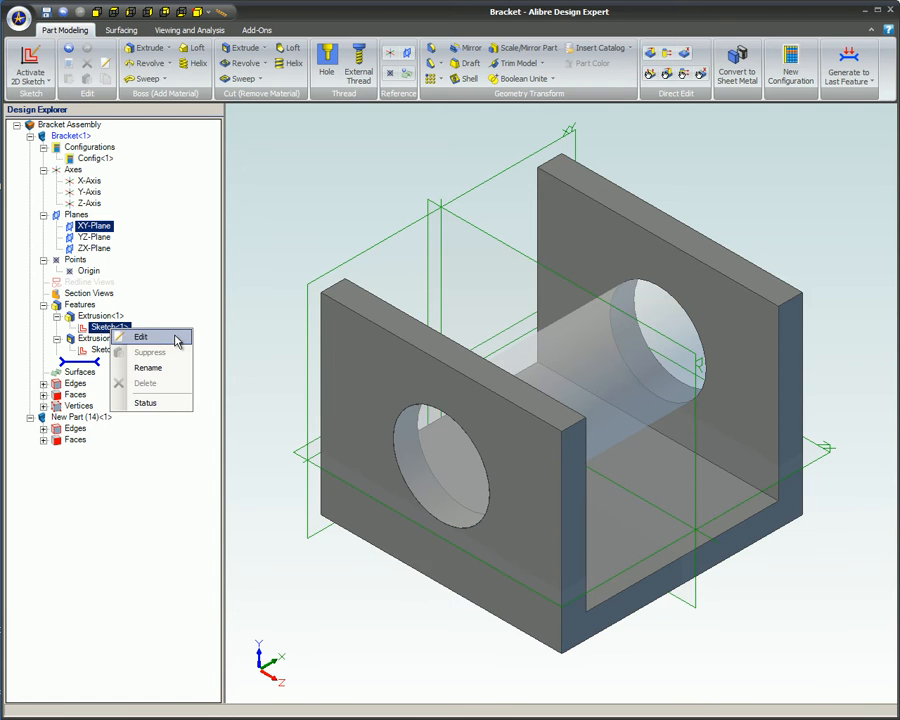
Narrow the bracket's U profile in Sketch<1>, then orbit to see the protruding pin
{"action": "left_click", "coordinate": [141, 337]}
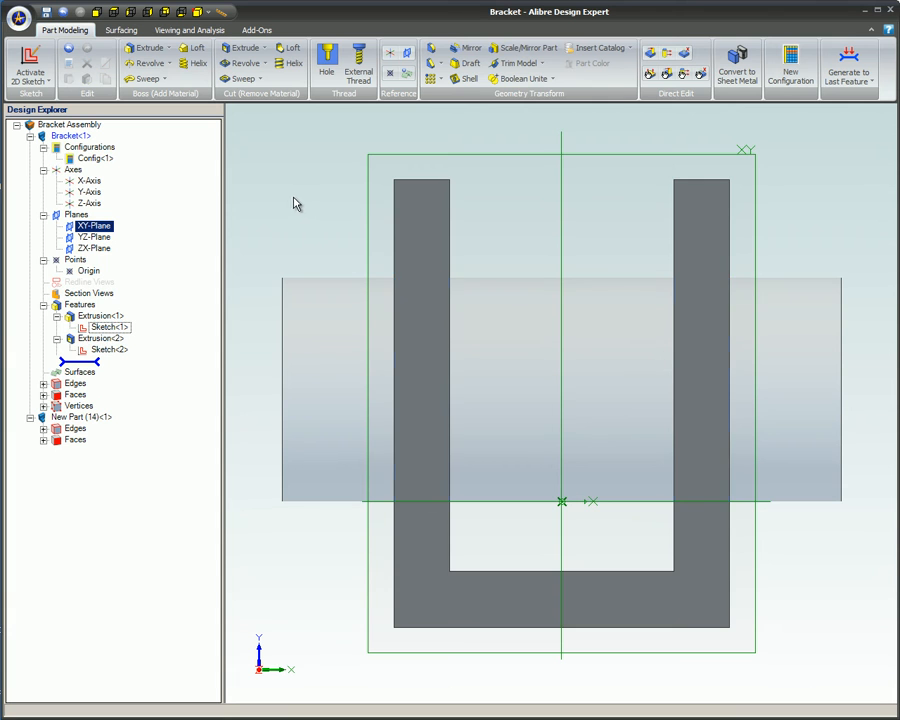
{"action": "right_click", "coordinate": [70, 135]}
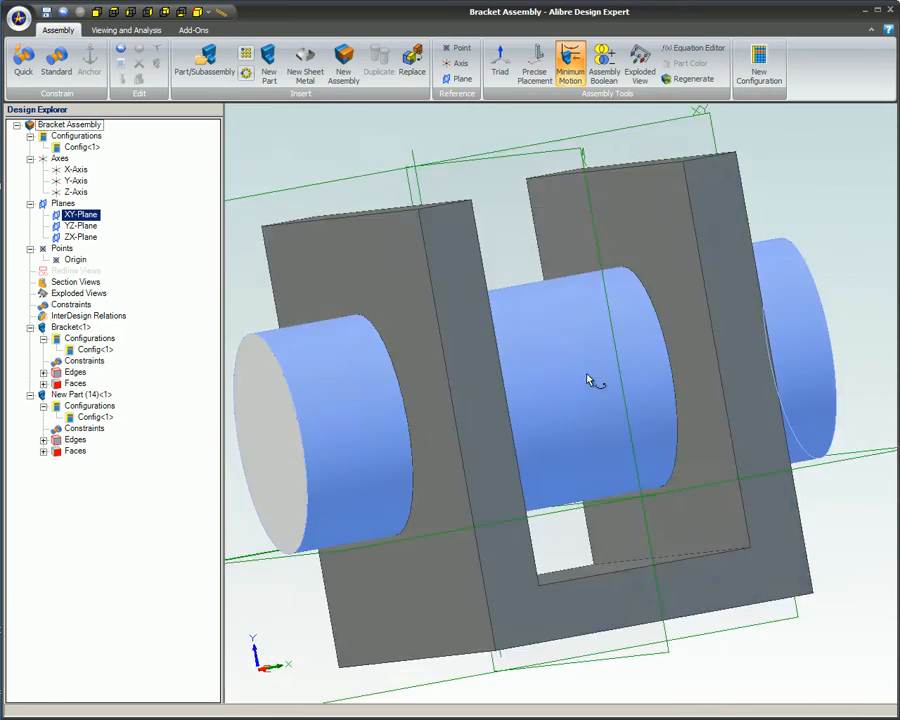
{"action": "left_click_drag", "start_coordinate": [587, 378], "coordinate": [587, 390]}
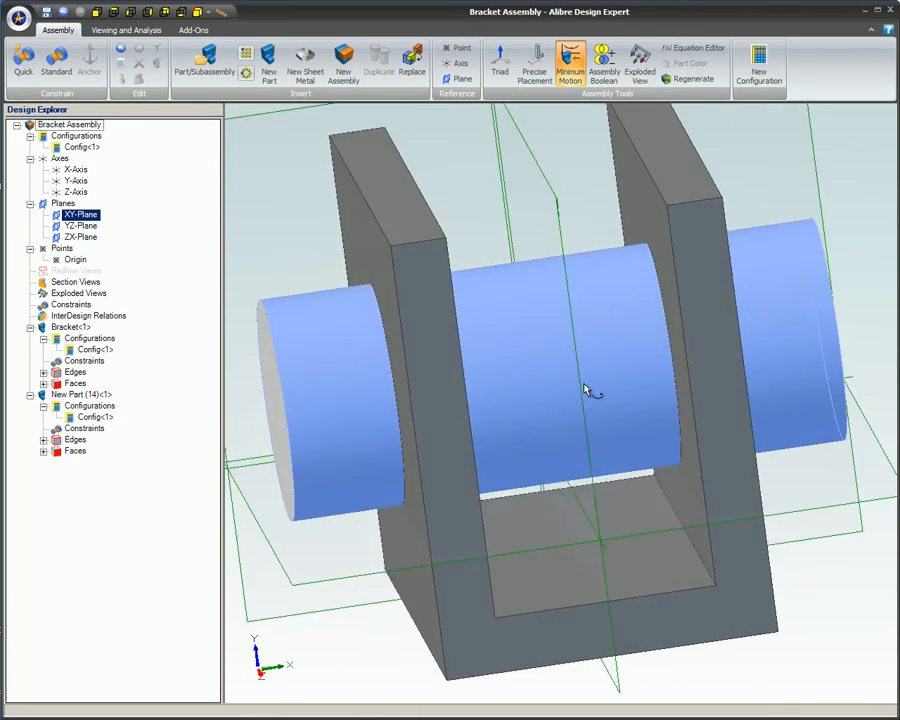